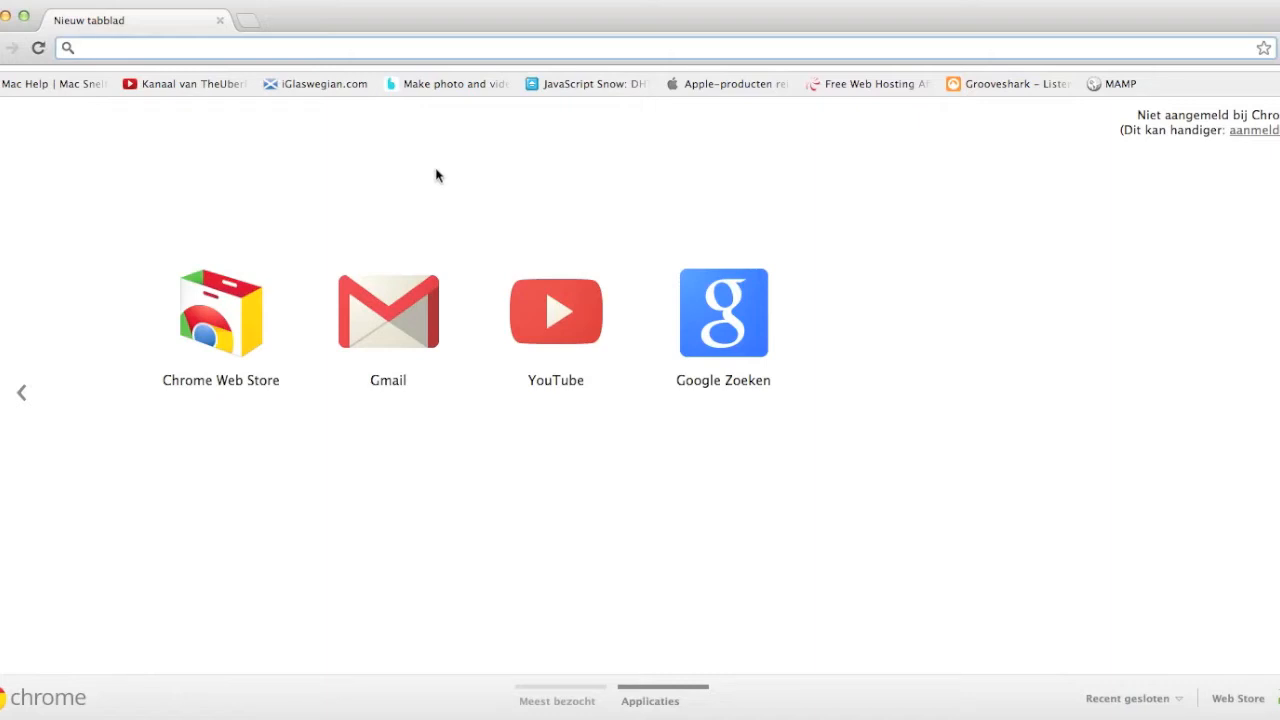
# - Load python.org from the address bar after some stray print("") typing
pyautogui.write('print')
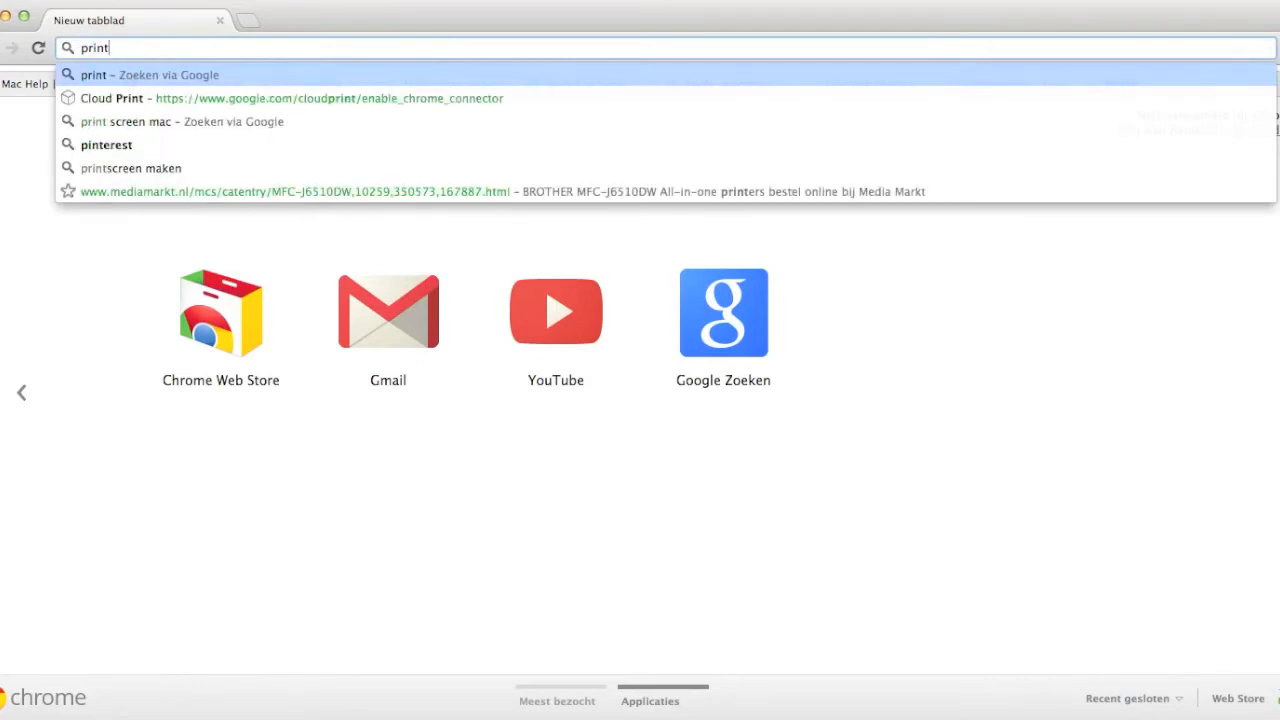
pyautogui.write('""')
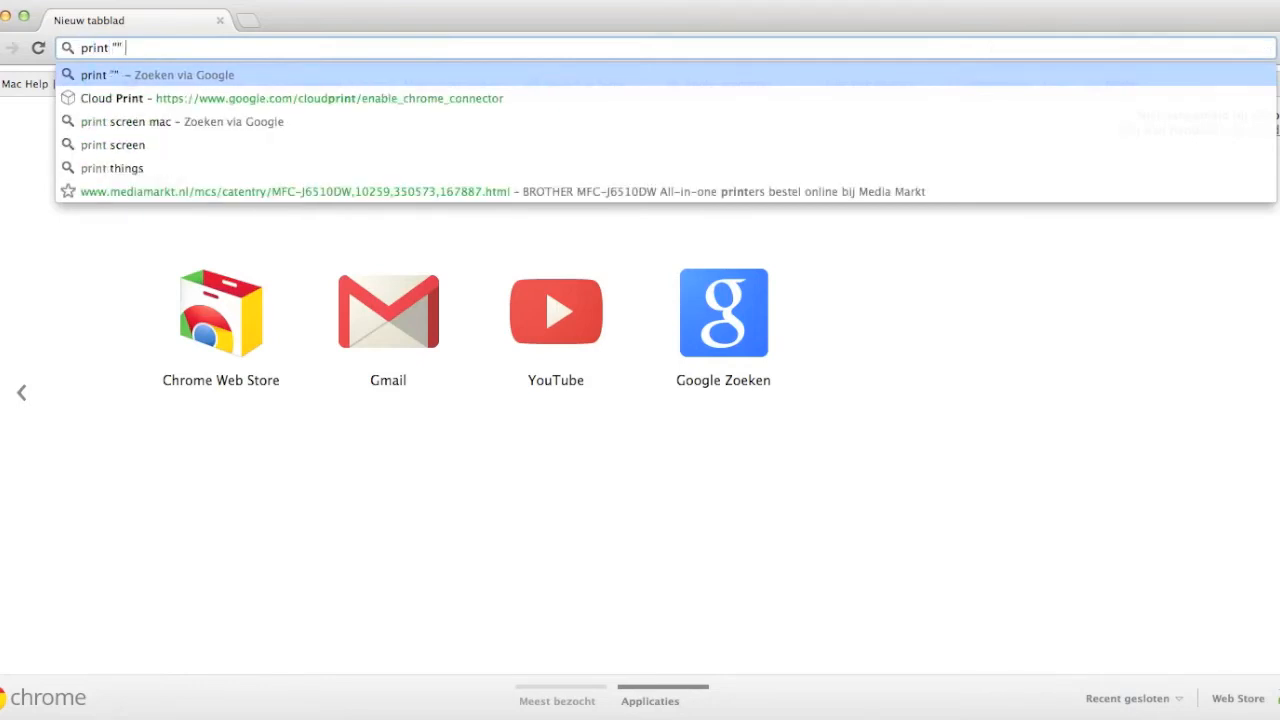
pyautogui.write('print')
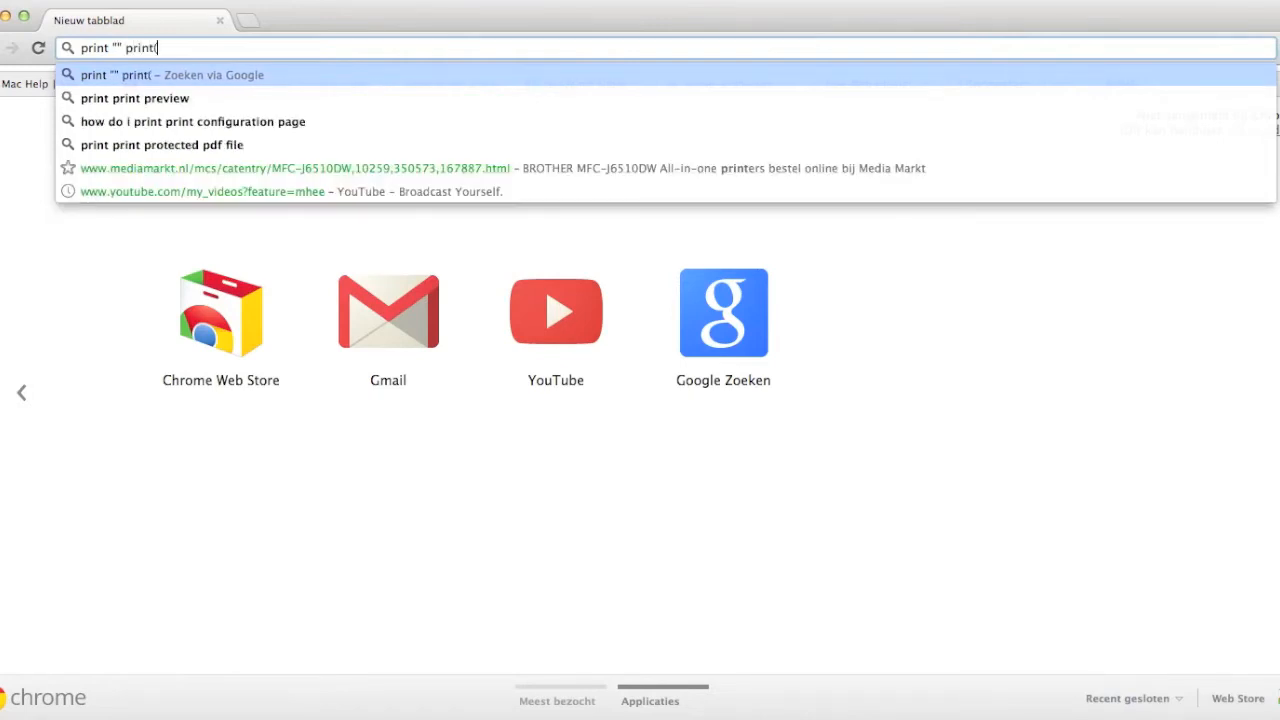
pyautogui.write('("")')
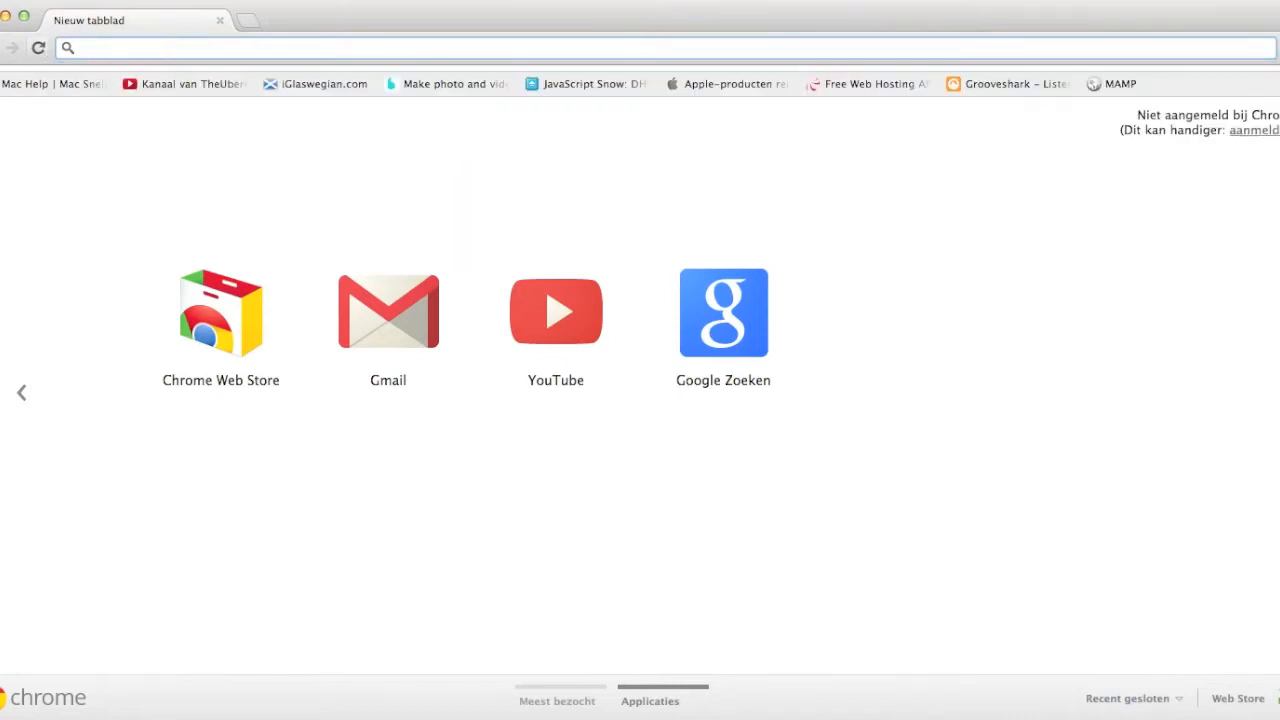
pyautogui.moveTo(98, 148)
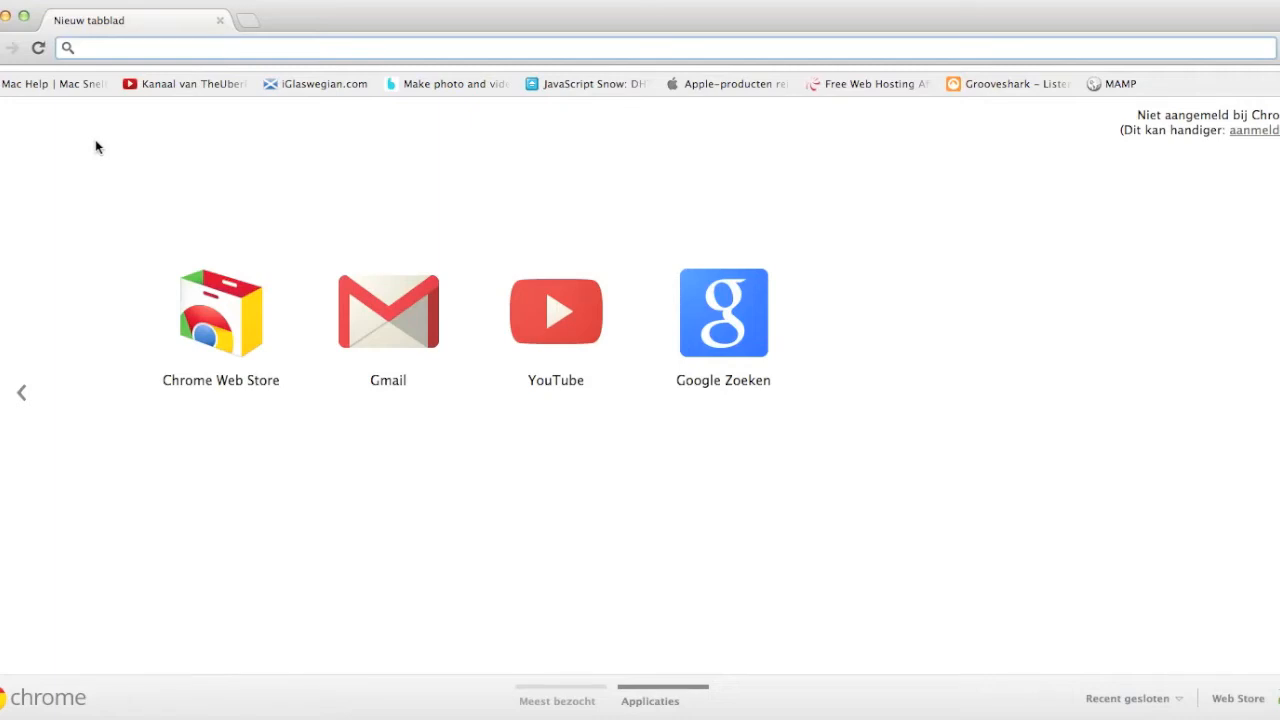
pyautogui.write('python.org')
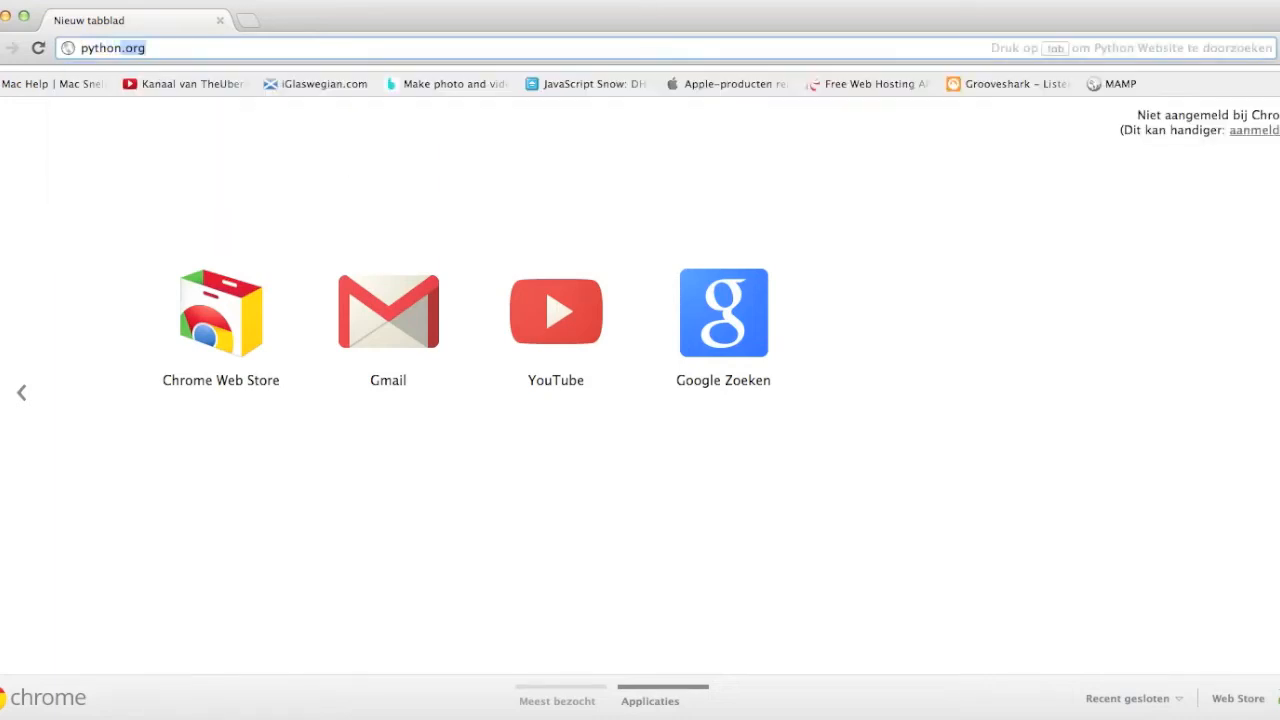
pyautogui.press('Return')
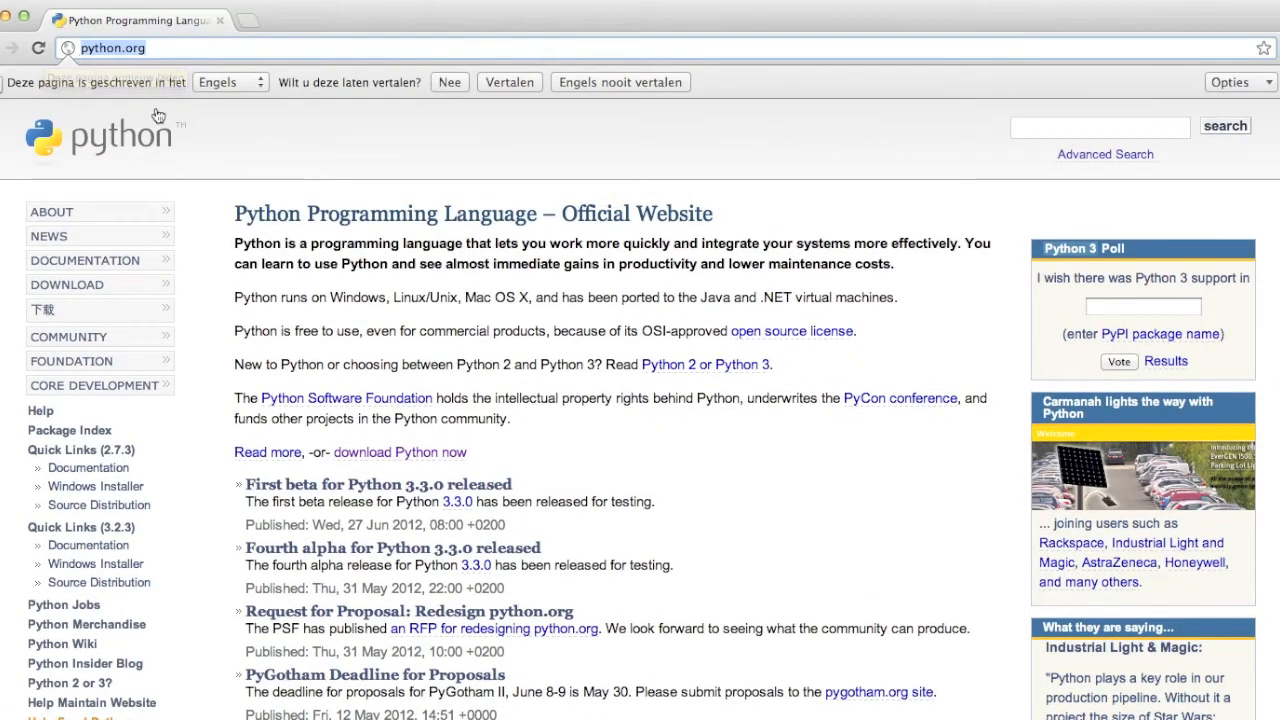
pyautogui.moveTo(84, 284)
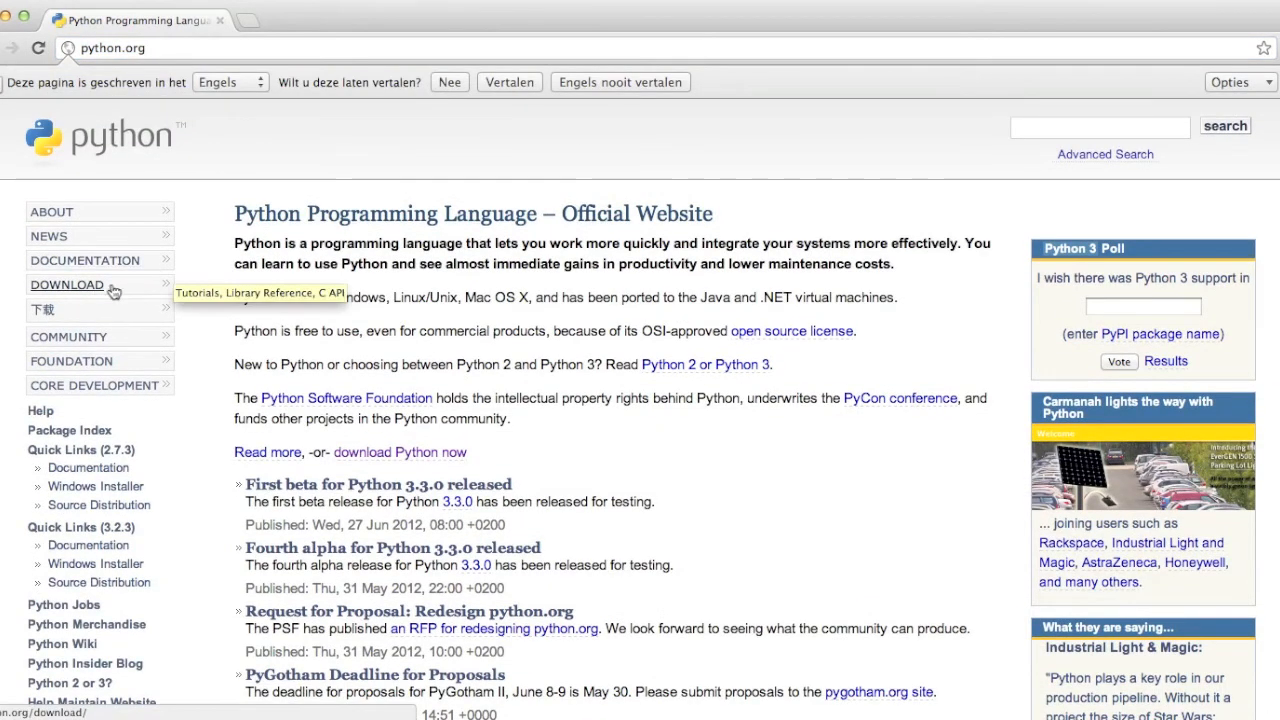
# - Reach the Download Python page and scroll to the Python 3.2.3 installers
pyautogui.click(66, 284)
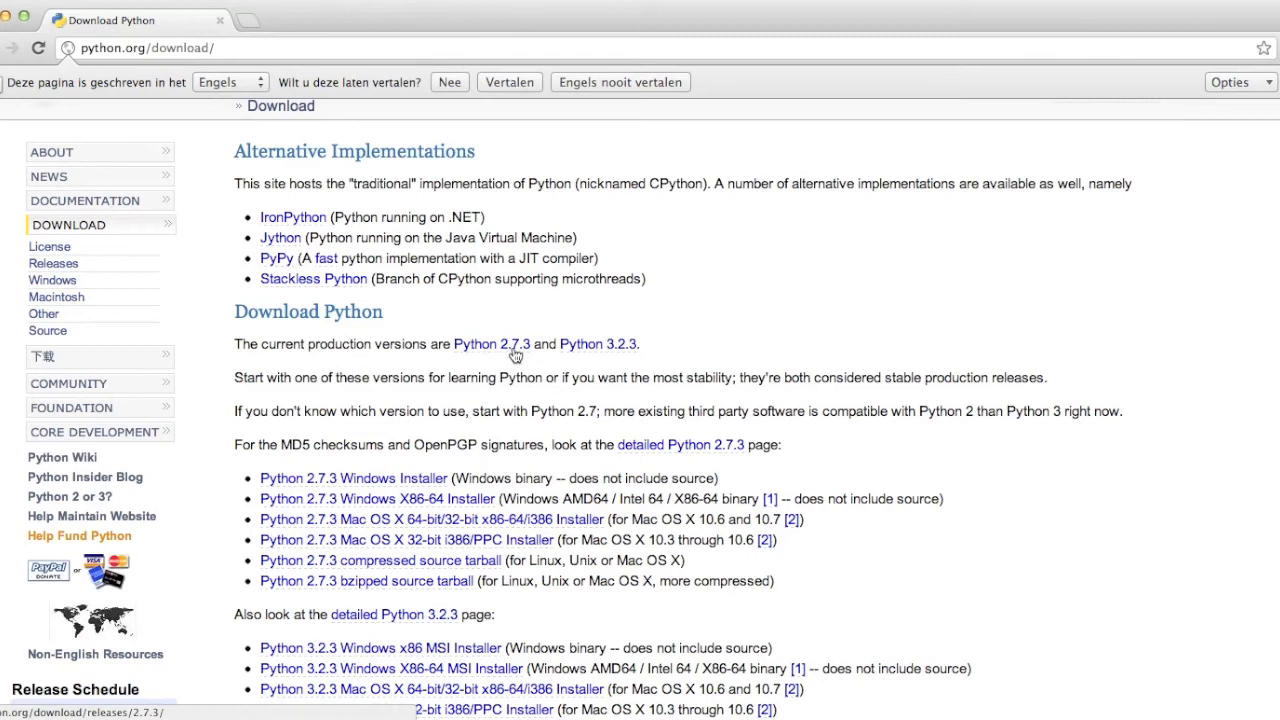
pyautogui.moveTo(620, 352)
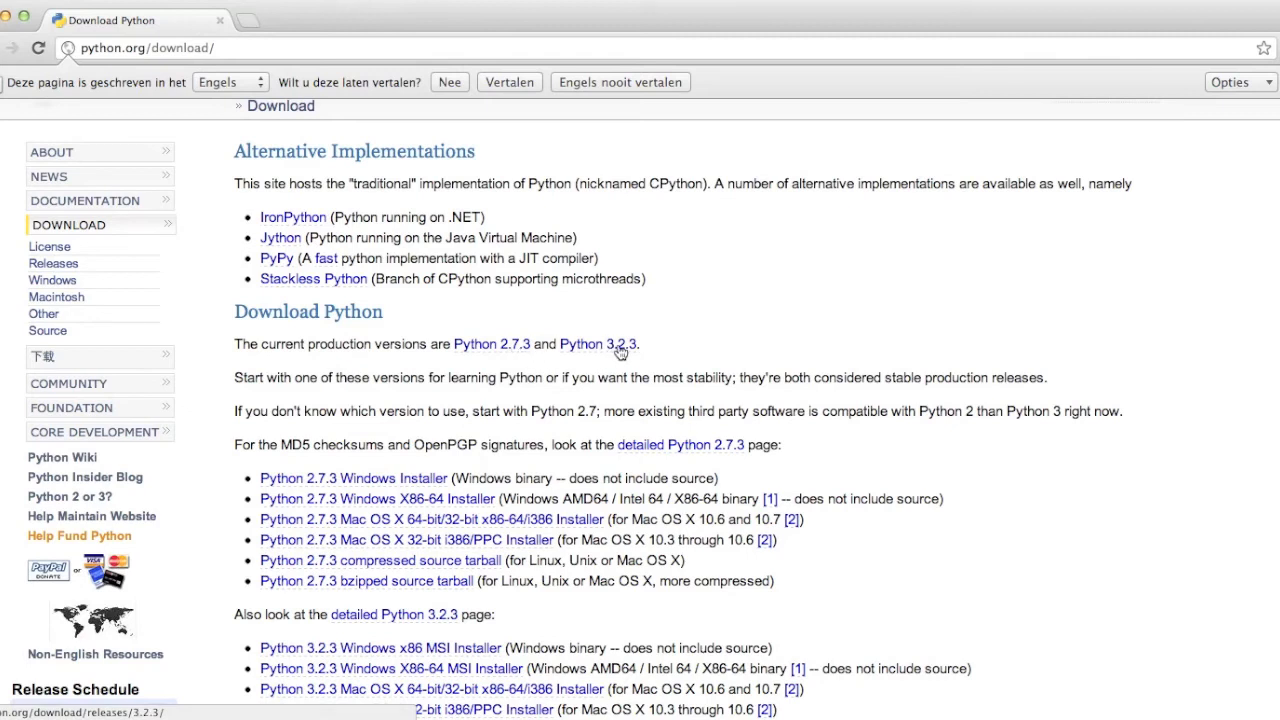
pyautogui.scroll(-3)
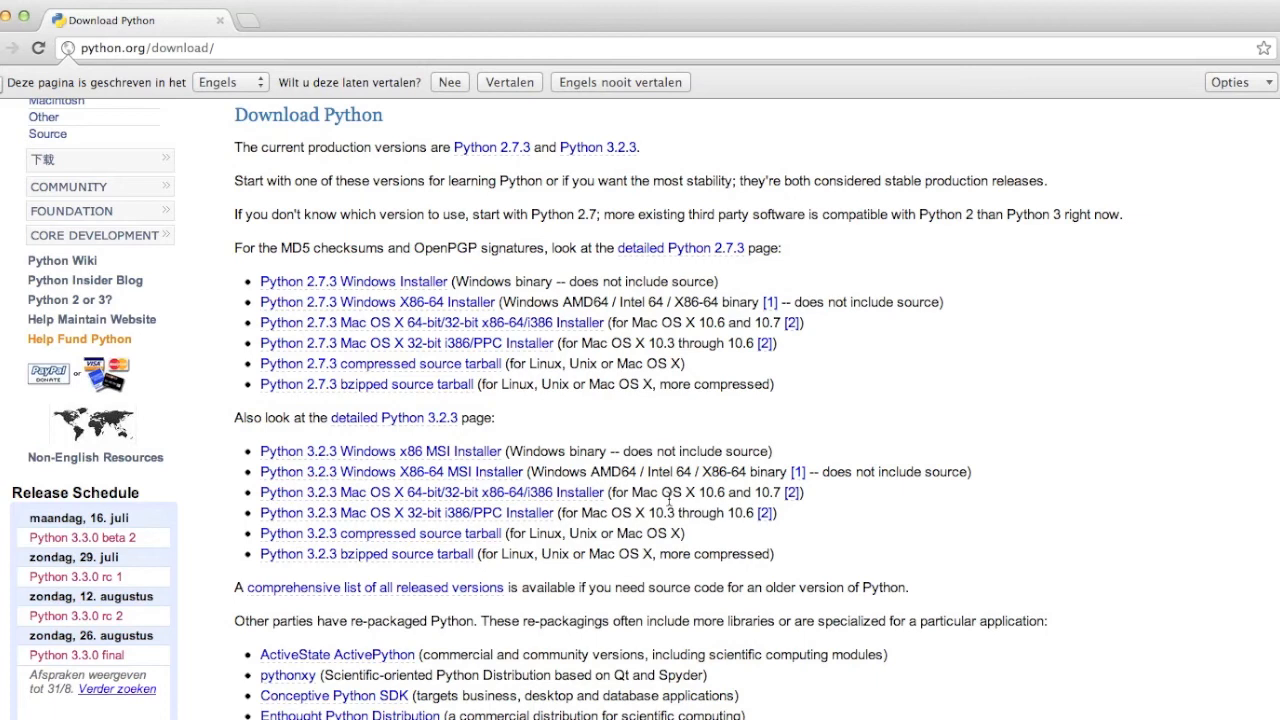
pyautogui.moveTo(604, 560)
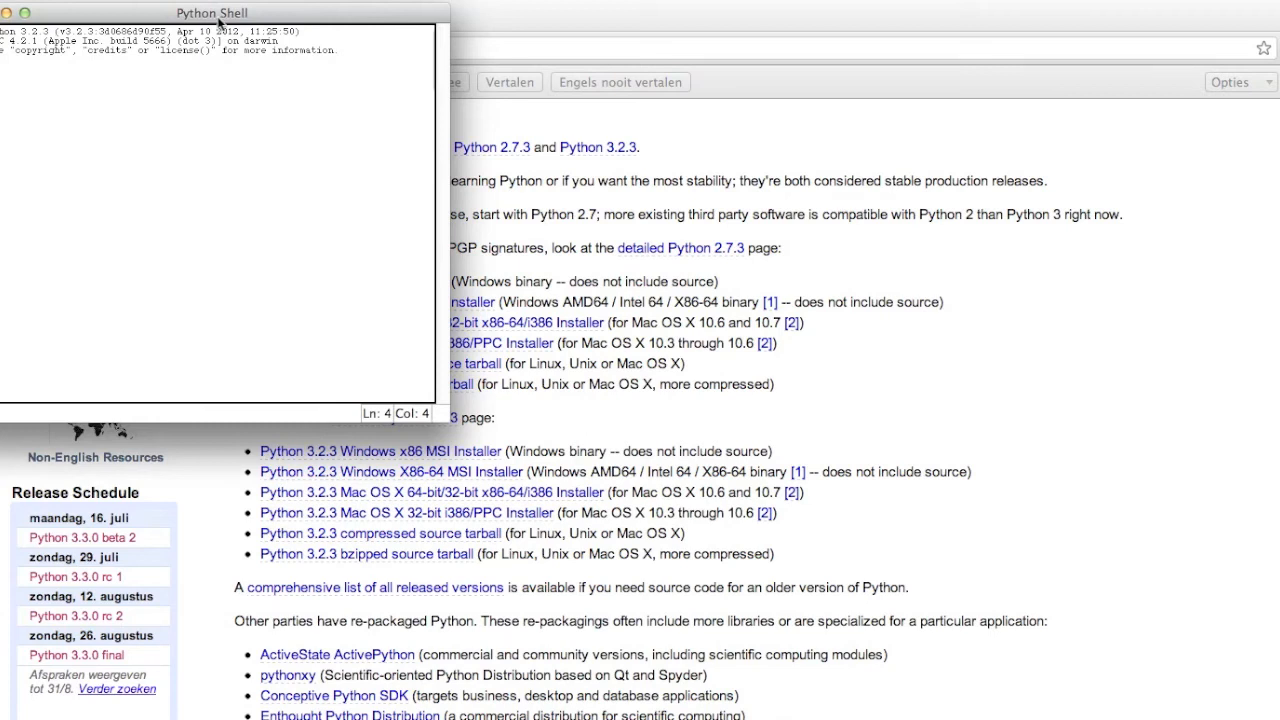
# - Centre the shell window and run print("Hello world!") to print Hello world!
pyautogui.moveTo(212, 12); pyautogui.dragTo(840, 132)
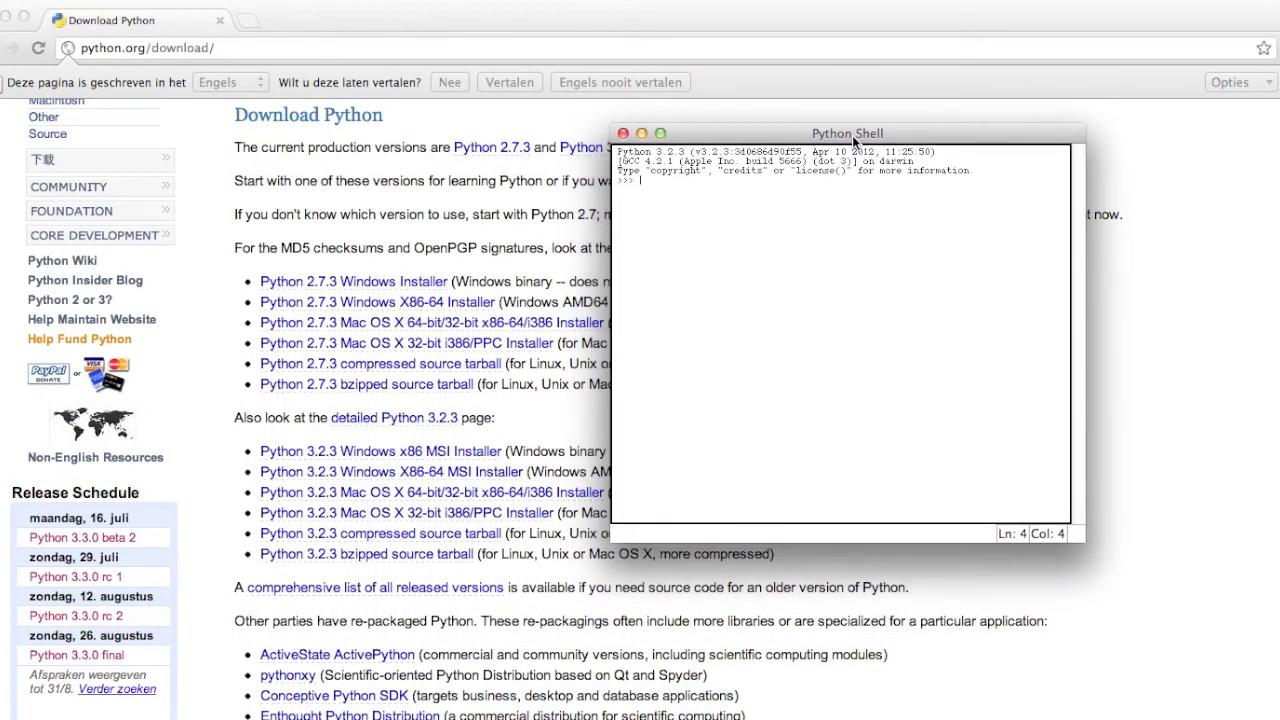
pyautogui.moveTo(730, 262)
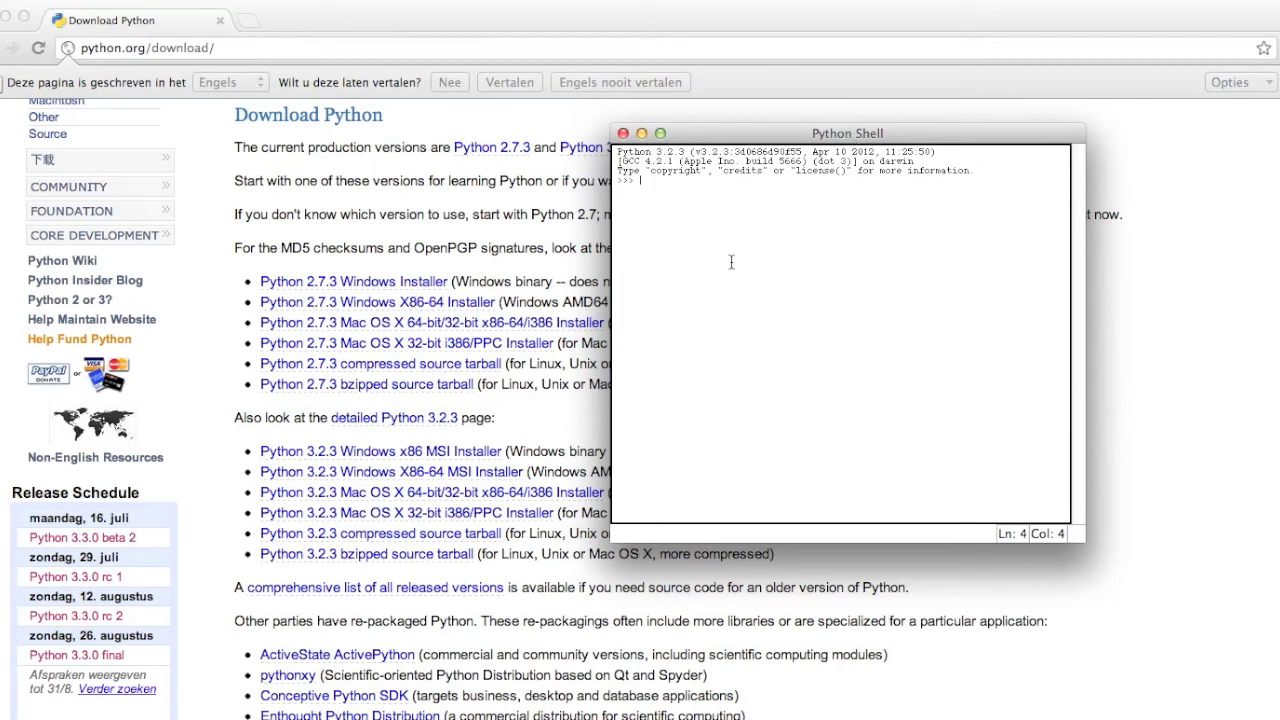
pyautogui.write('print')
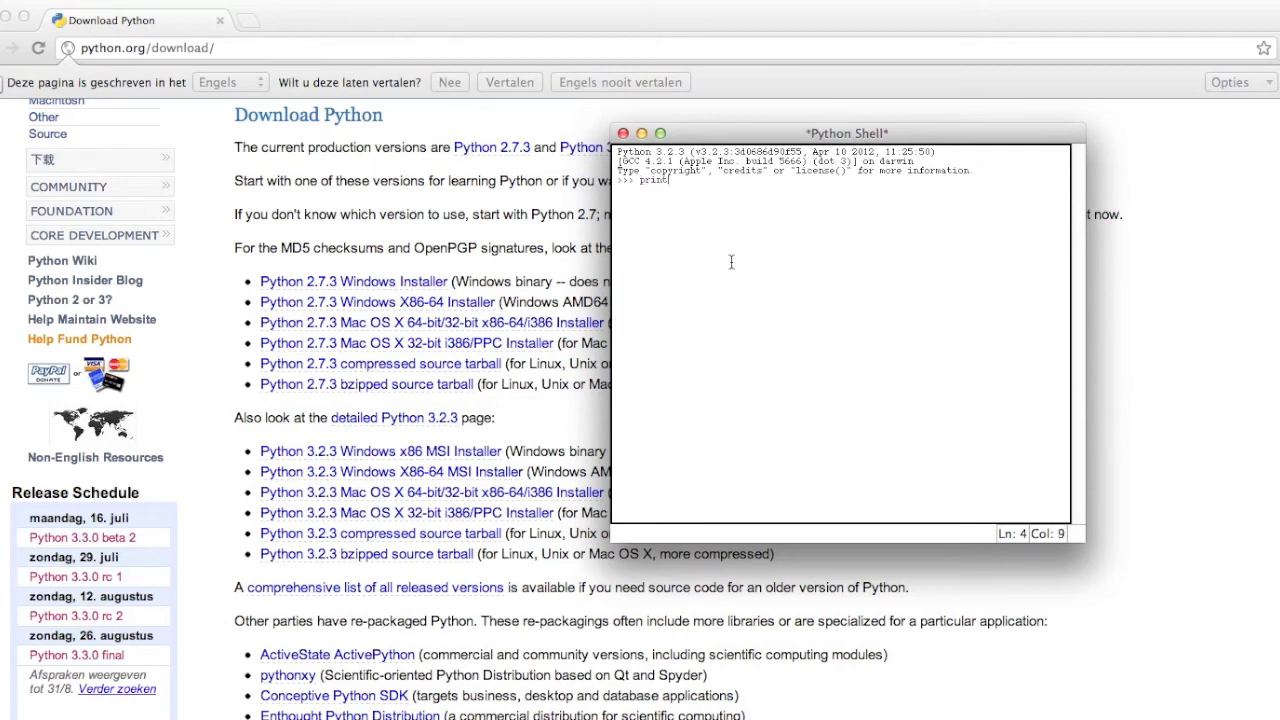
pyautogui.write('(')
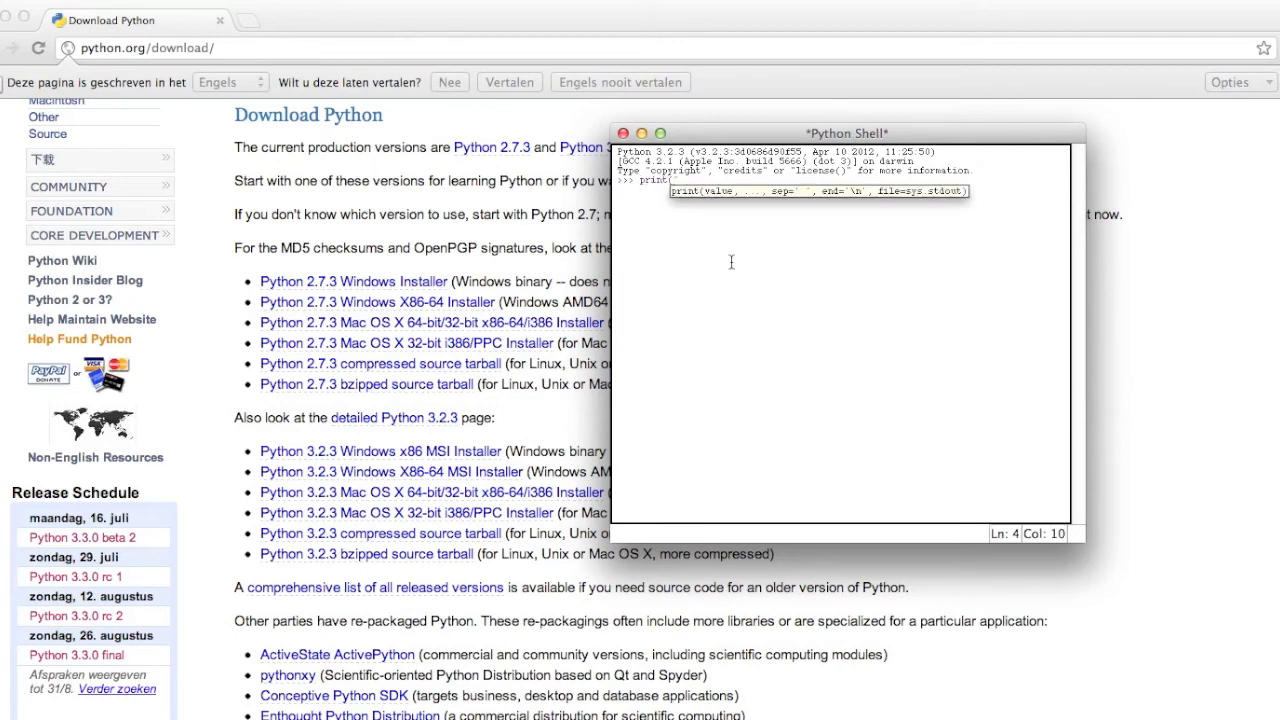
pyautogui.write('Hello,')
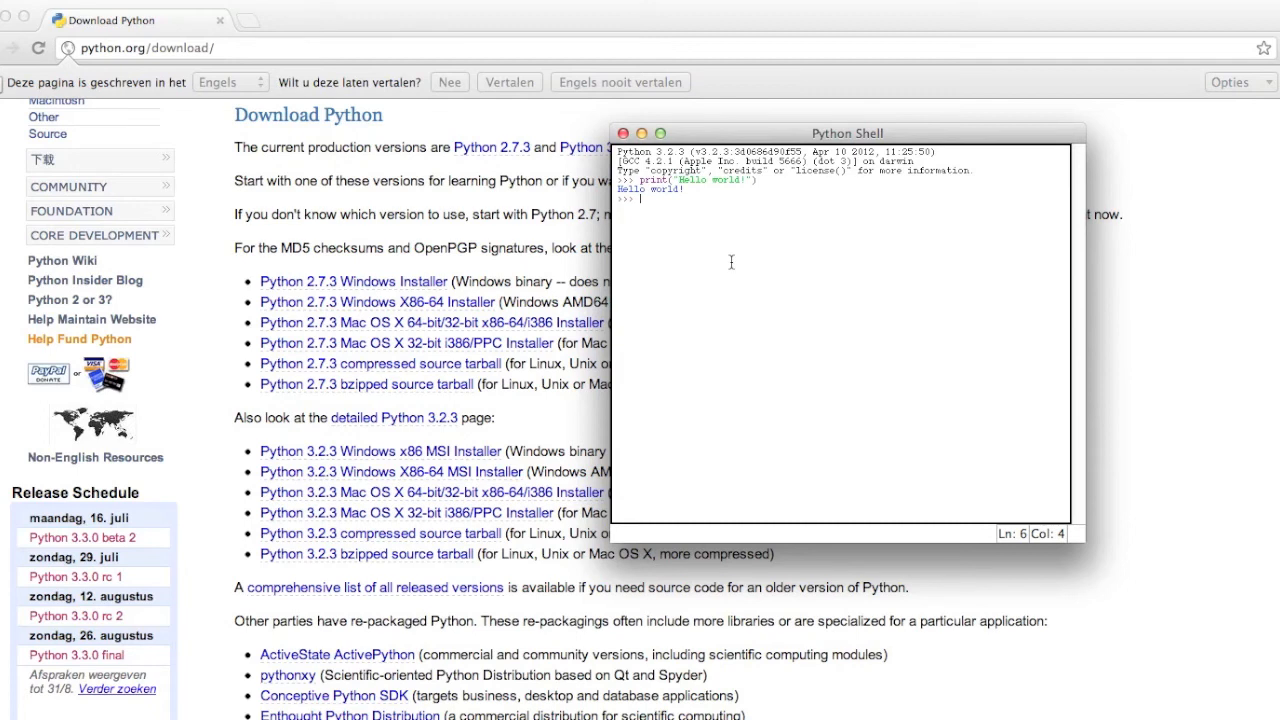
pyautogui.moveTo(556, 280)
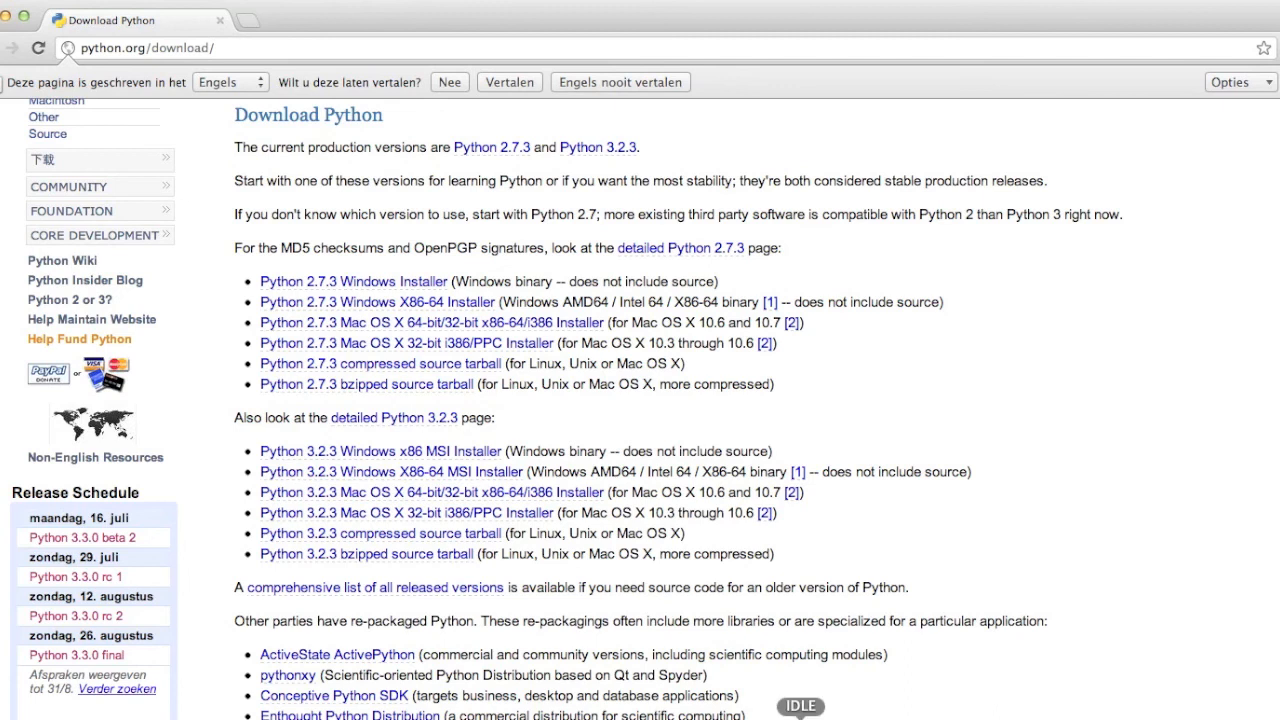
# - Run print "Hello world!" without parentheses, getting SyntaxError: invalid syntax
pyautogui.click(800, 704)
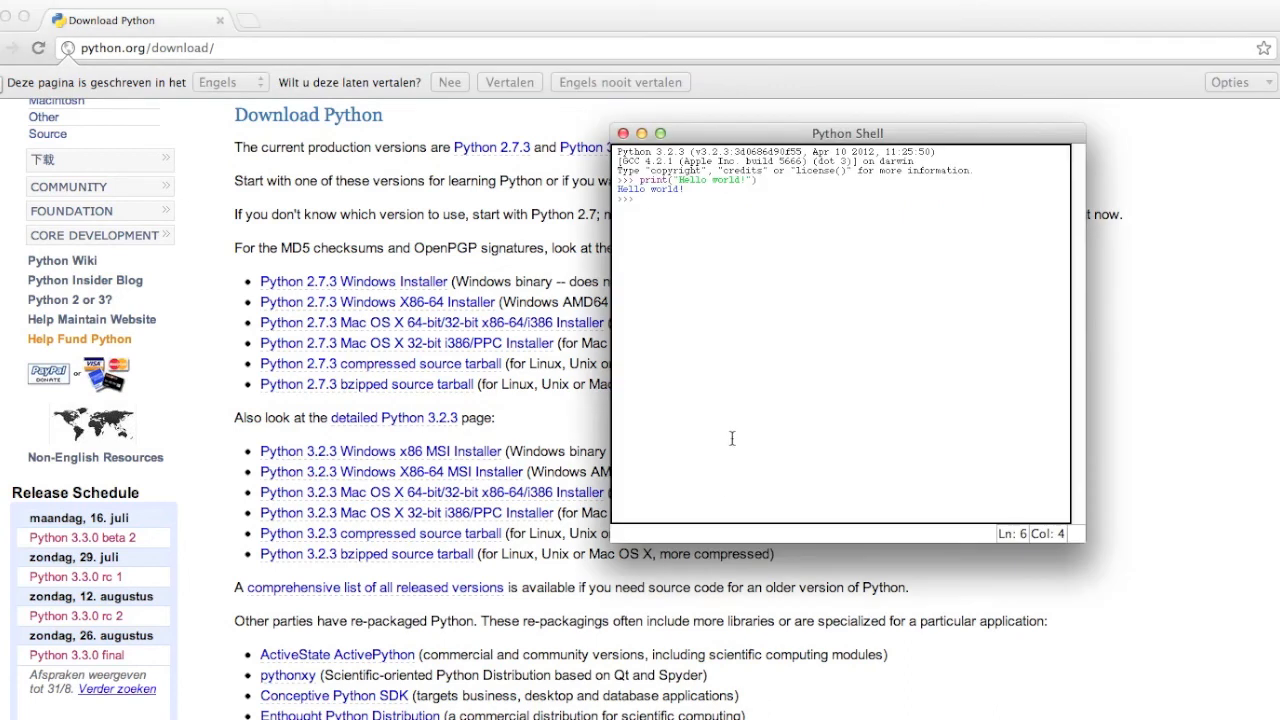
pyautogui.write('print "Hello wor')
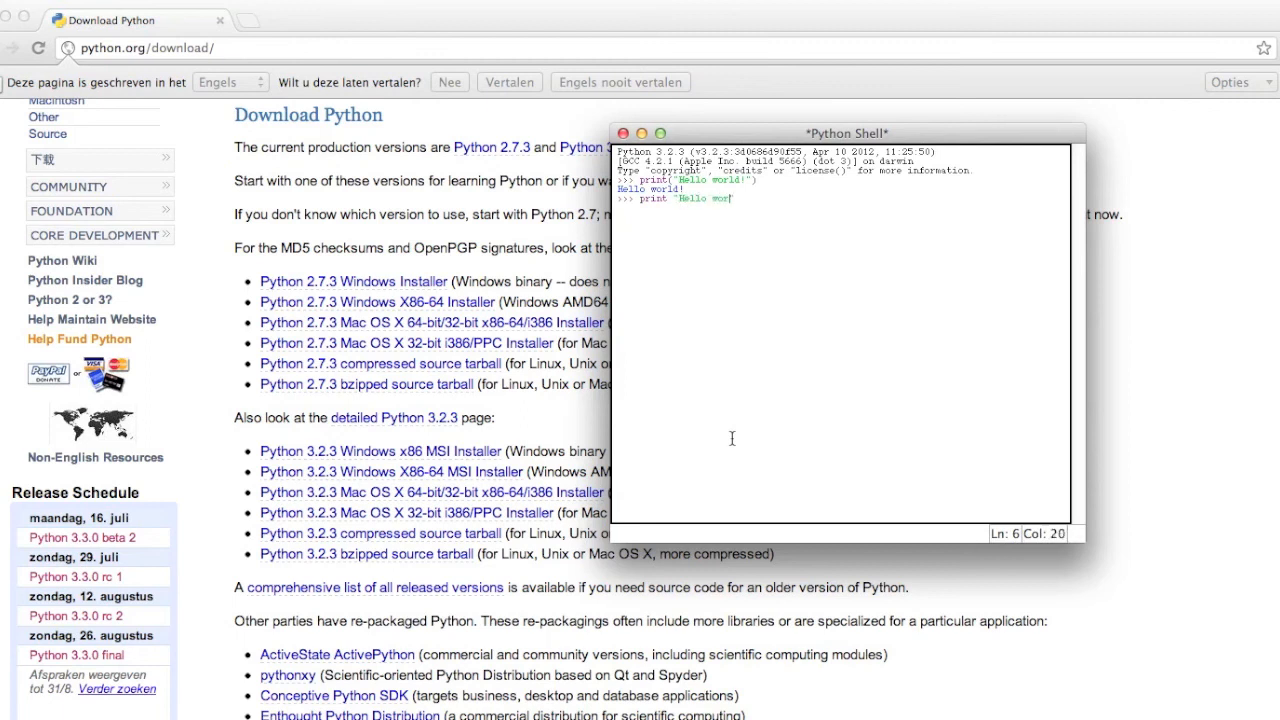
pyautogui.write('d"')
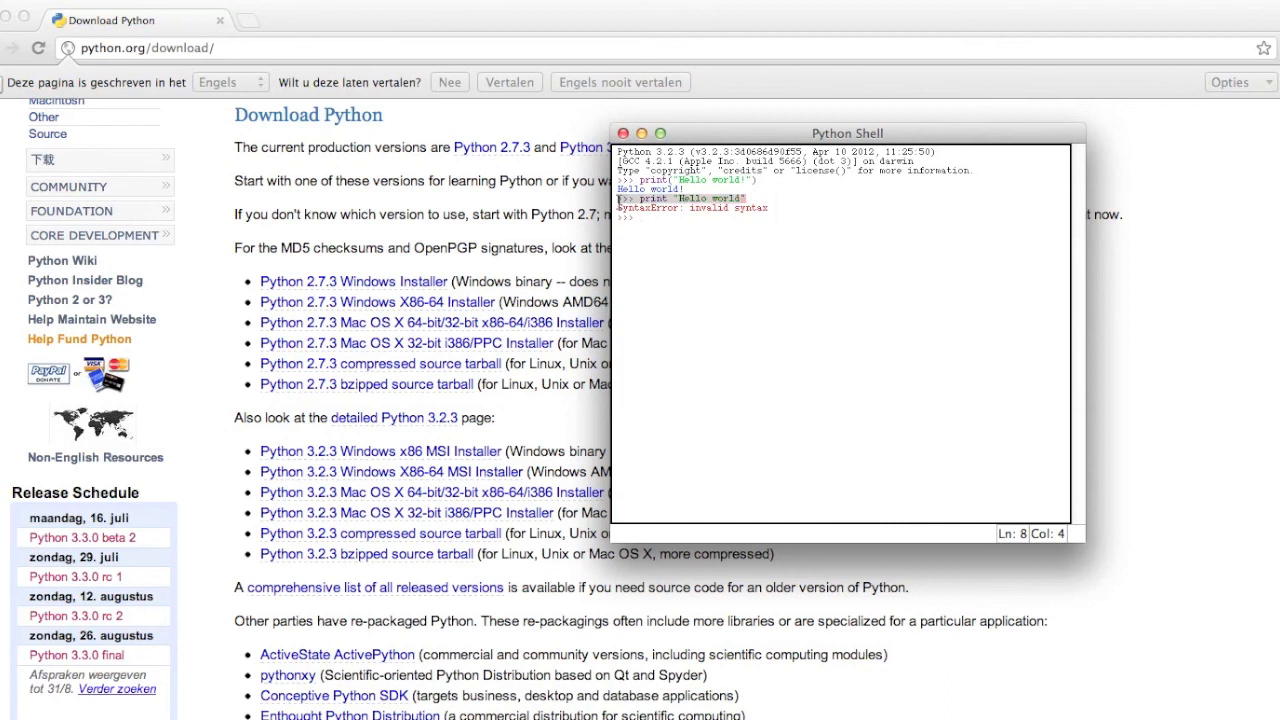
pyautogui.press('Return')
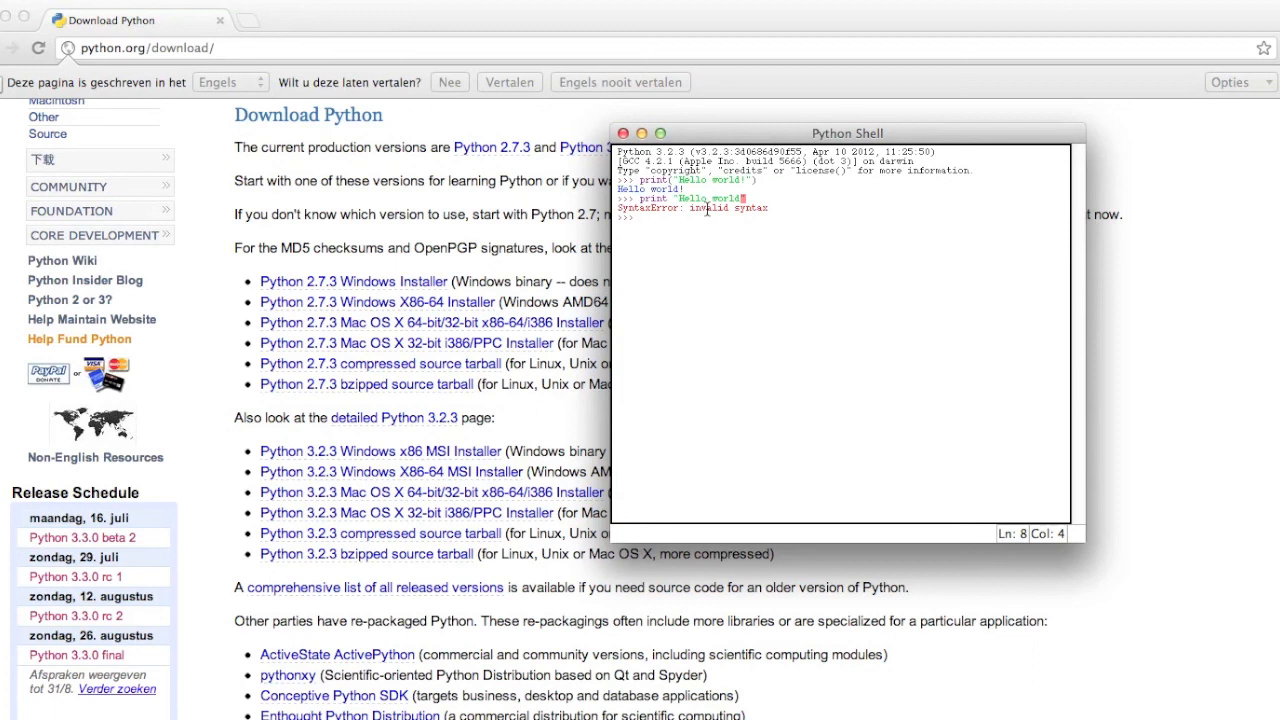
pyautogui.press('Return')
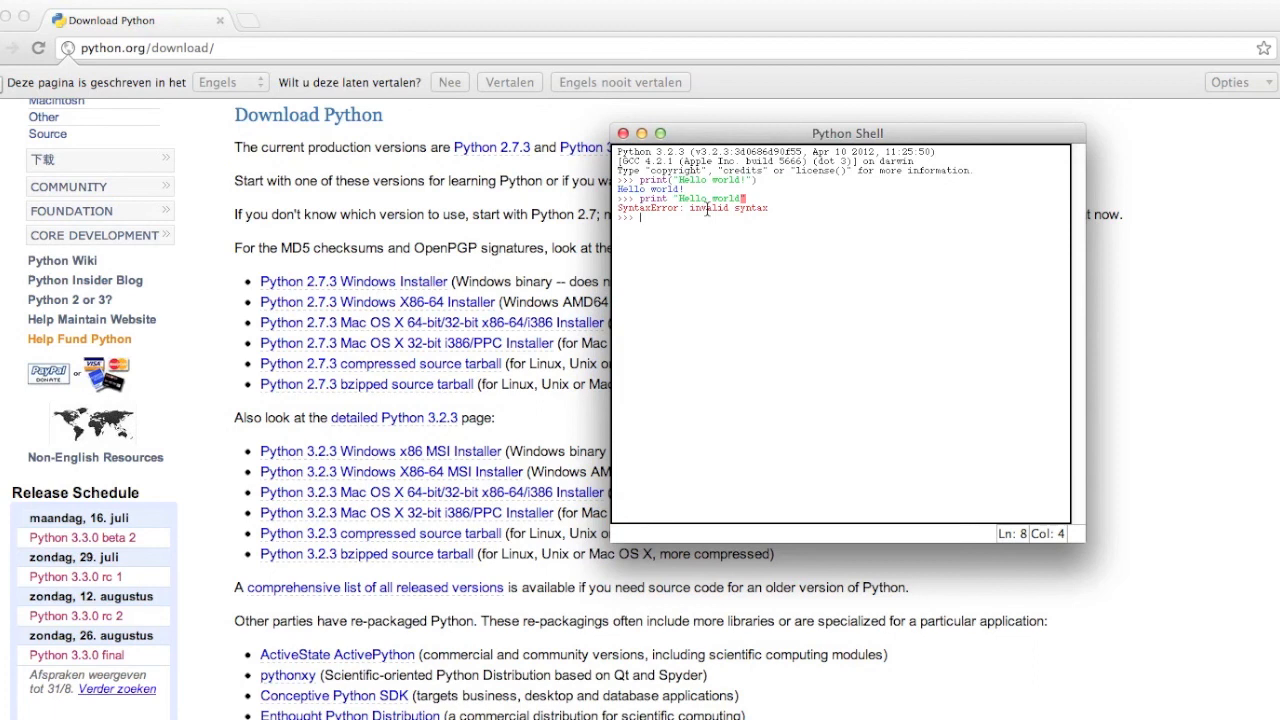